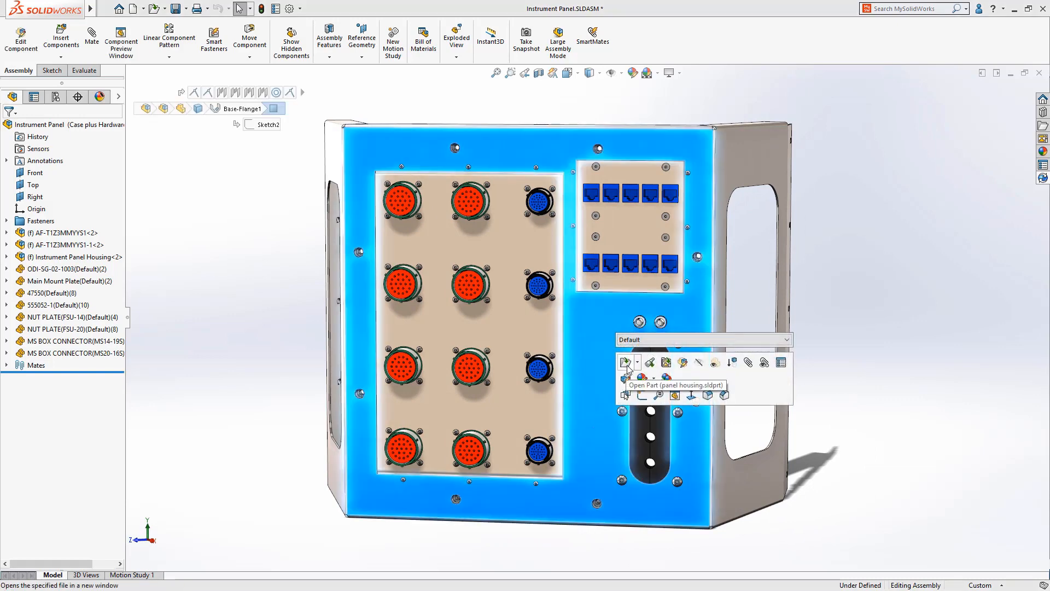
# Step: Export the Panel Housing flat pattern as a DXF into DesignData, with geometry and bend lines
pyautogui.click(625, 363)
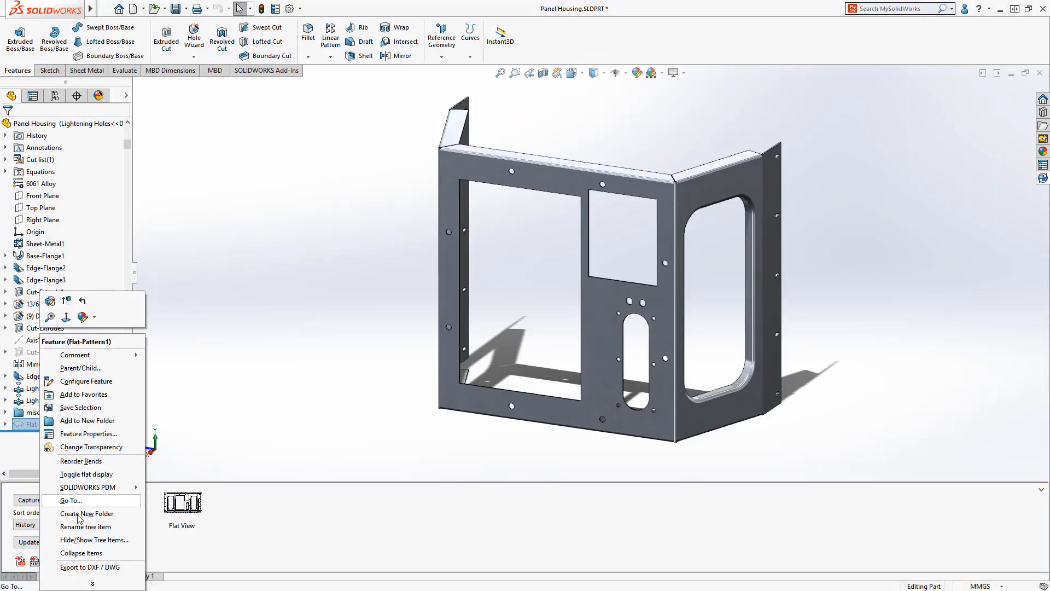
pyautogui.click(90, 566)
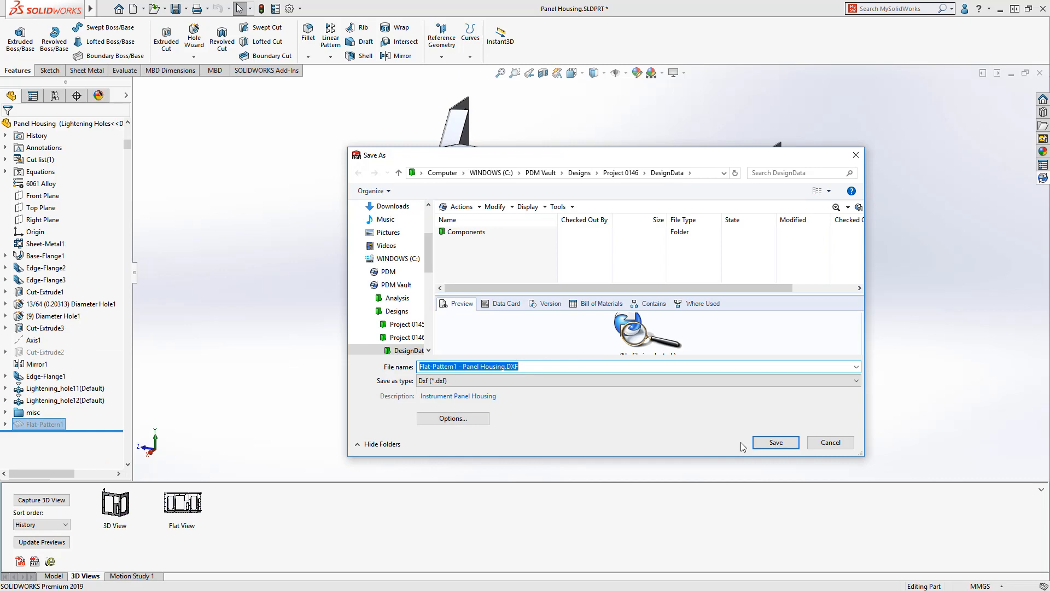
pyautogui.click(775, 442)
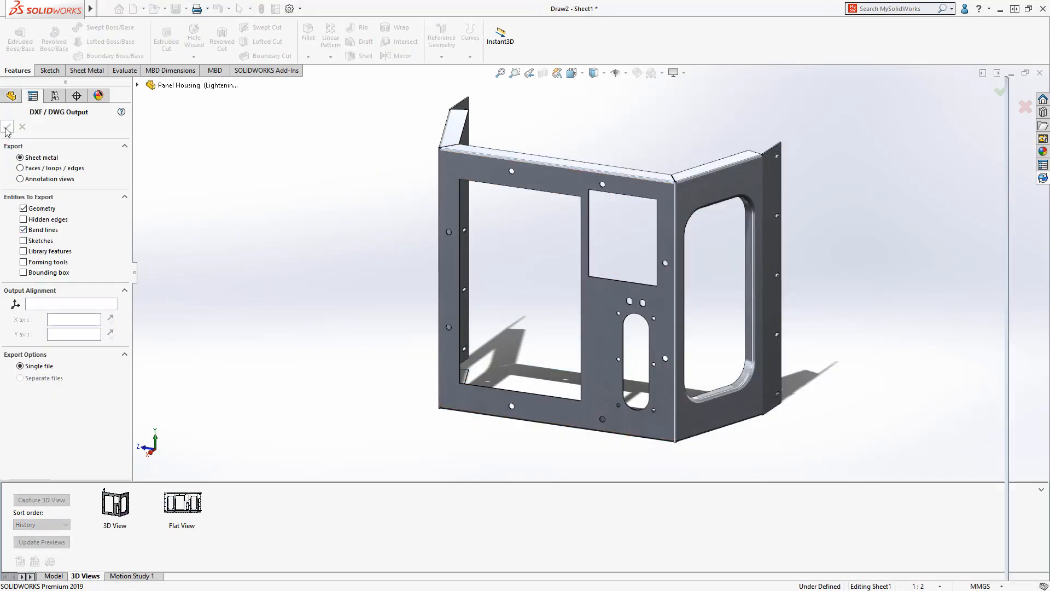
pyautogui.click(7, 128)
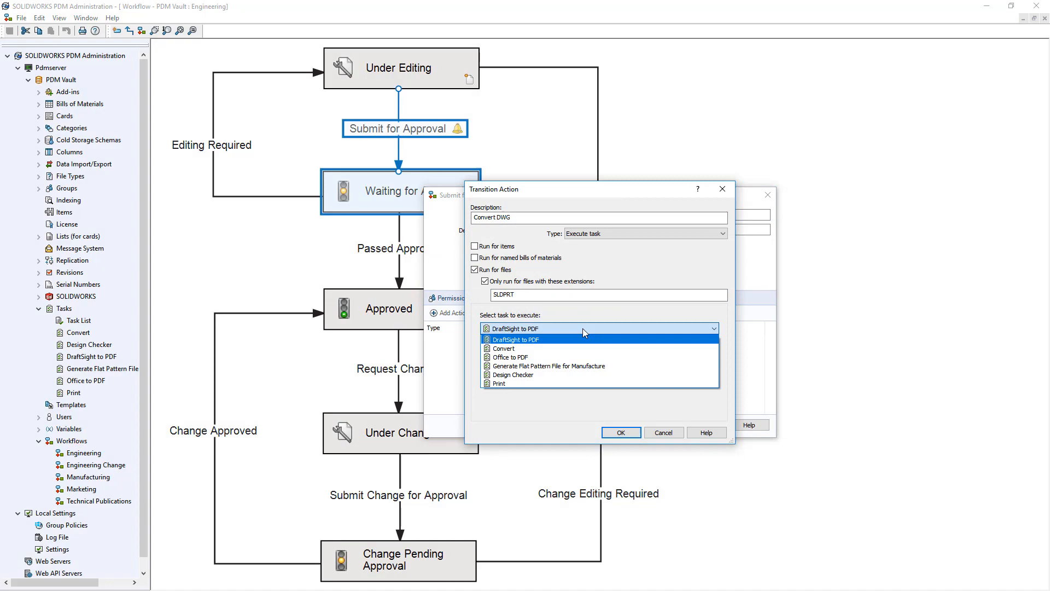
# Step: Add a Convert DWG execute-task action, limited to SLDPRT files, to Submit for Approval
pyautogui.click(549, 366)
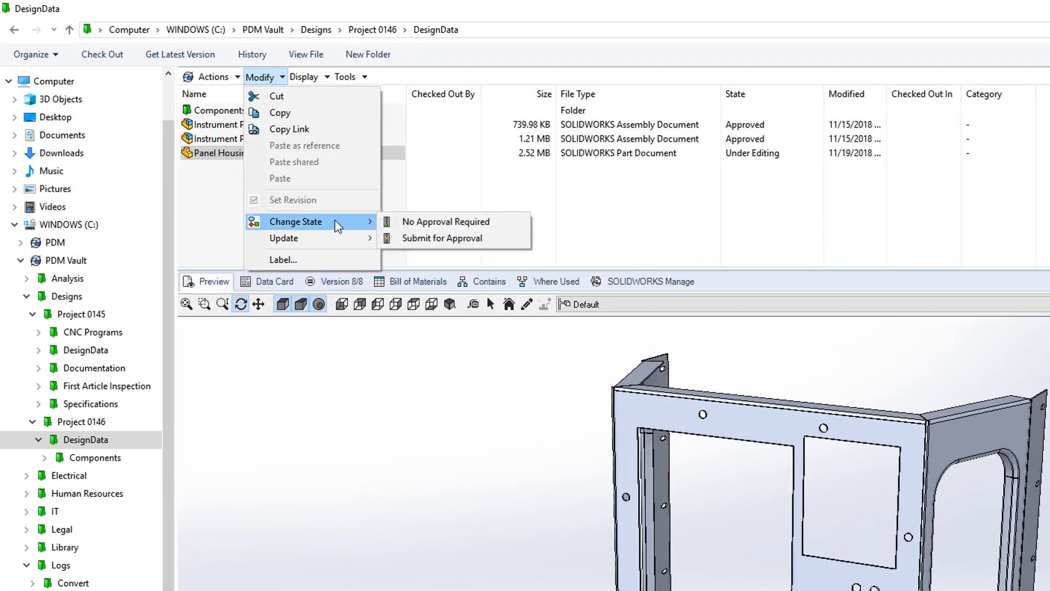
pyautogui.click(441, 238)
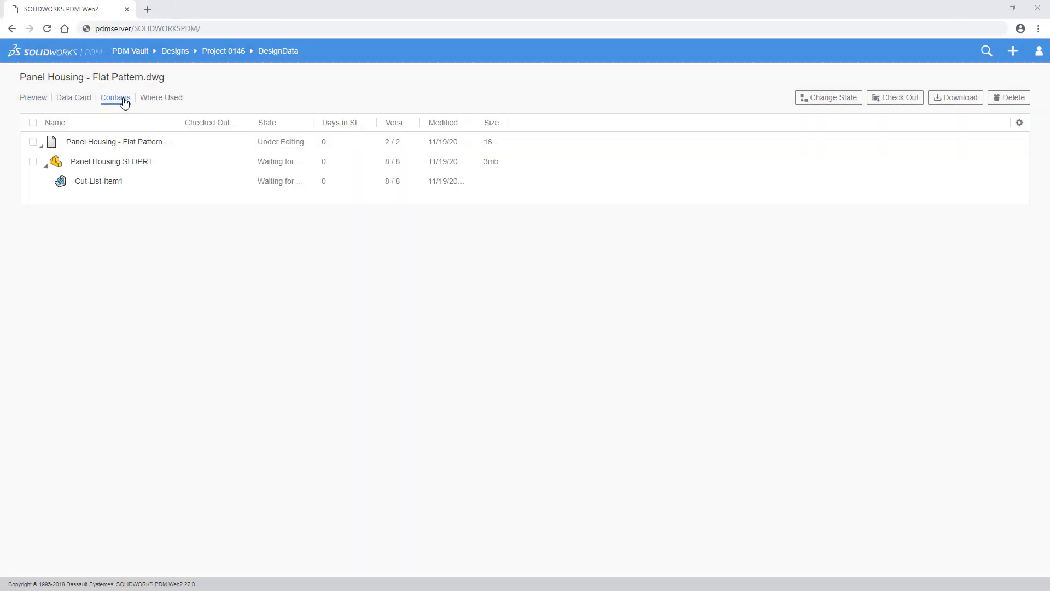
pyautogui.click(111, 162)
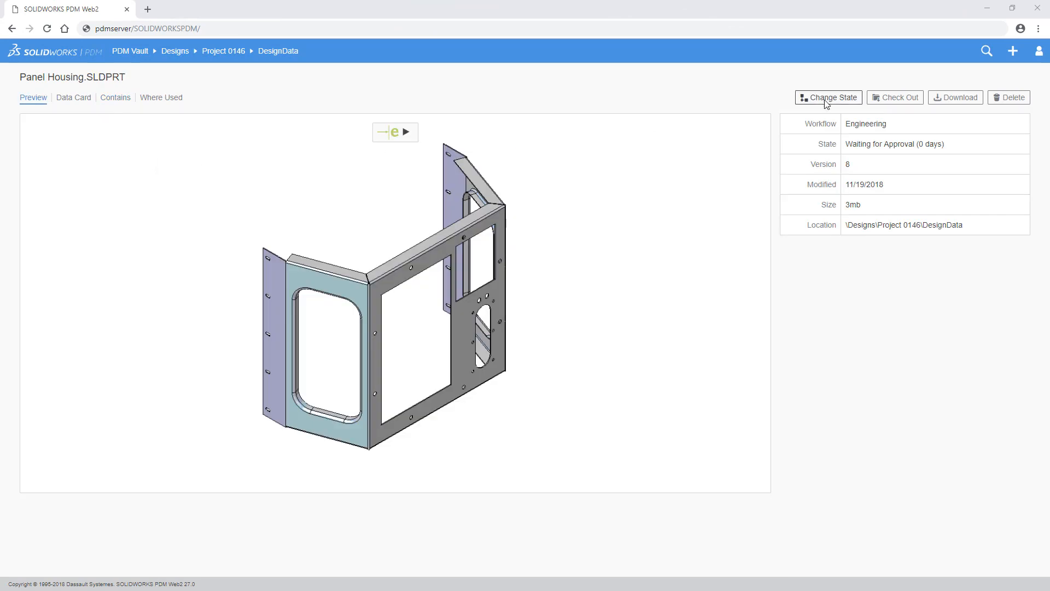
pyautogui.click(827, 97)
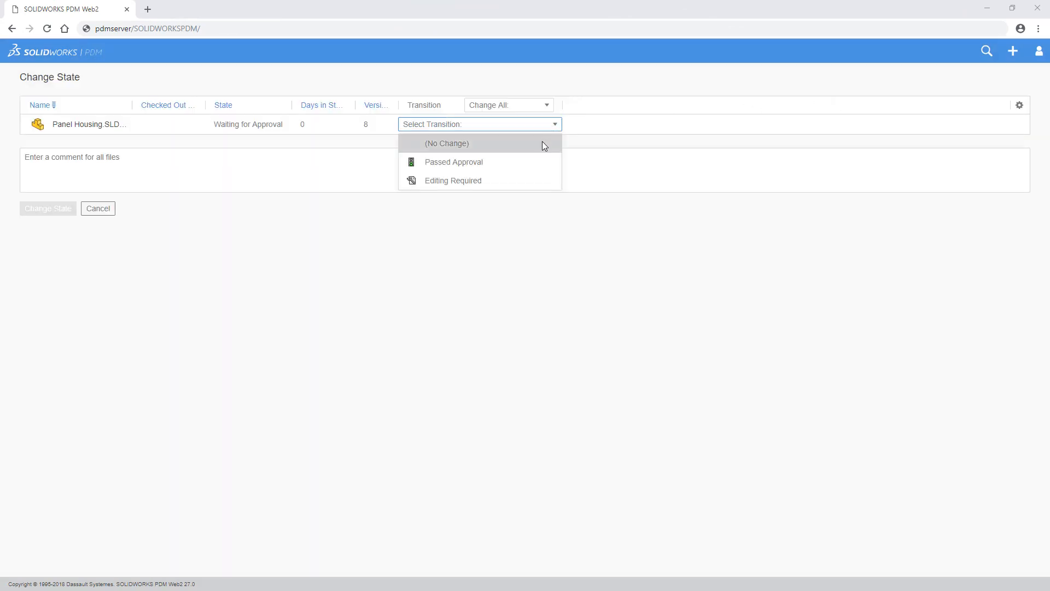
pyautogui.click(453, 180)
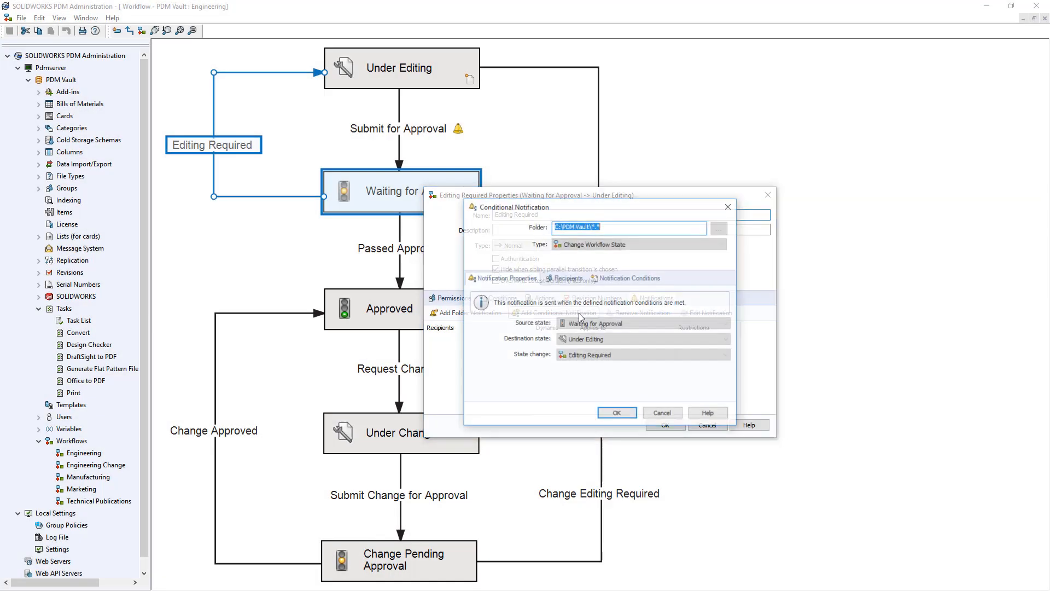
# Step: Add a variable as a recipient of the Editing Required transition notification
pyautogui.click(567, 278)
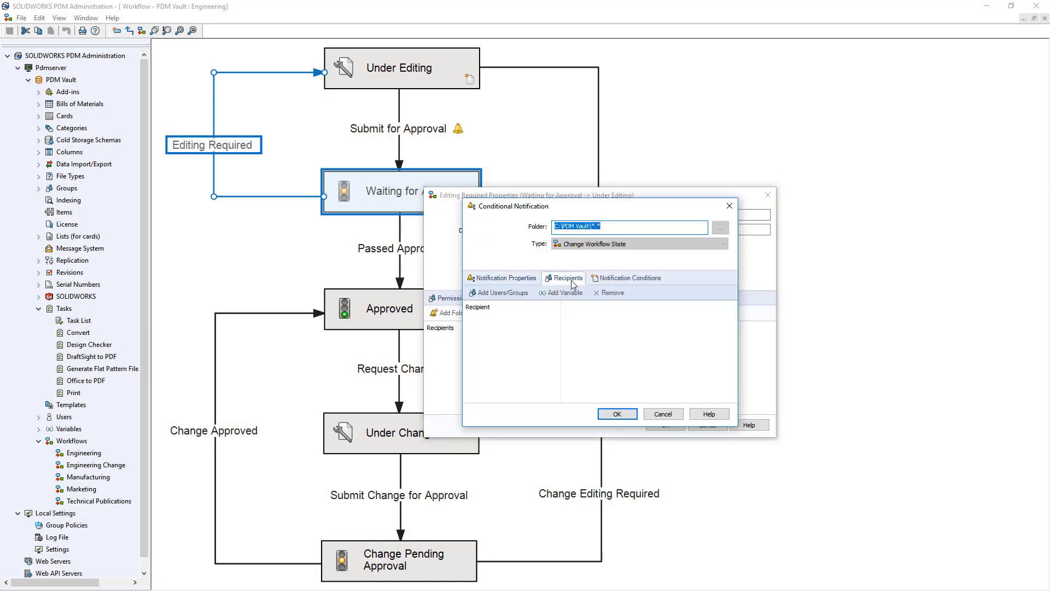
pyautogui.click(564, 293)
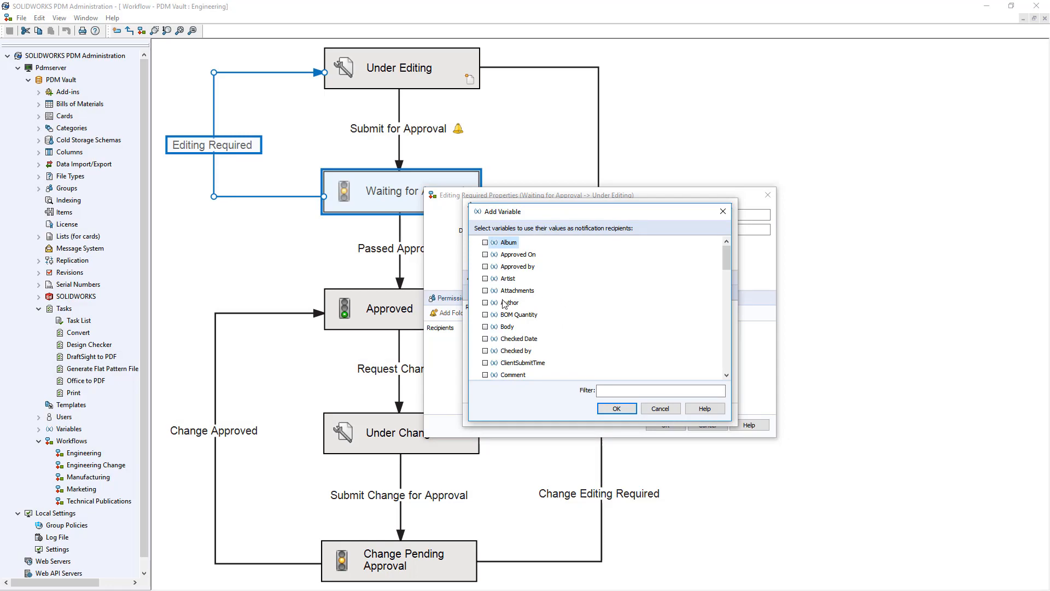
pyautogui.click(614, 409)
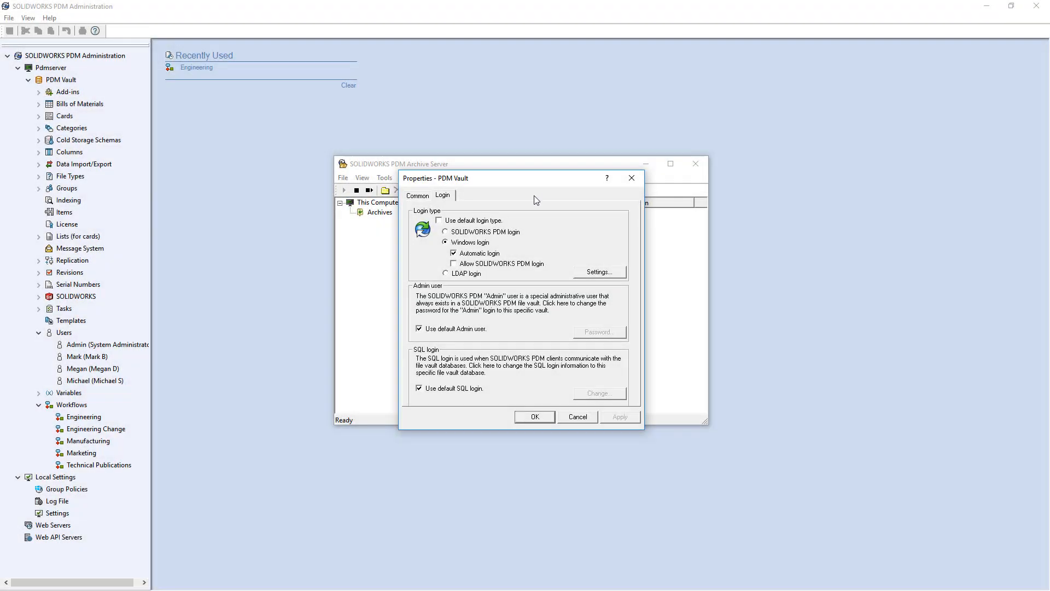
# Step: Allow SOLIDWORKS PDM logins and create a new vault user named MFG
pyautogui.click(453, 263)
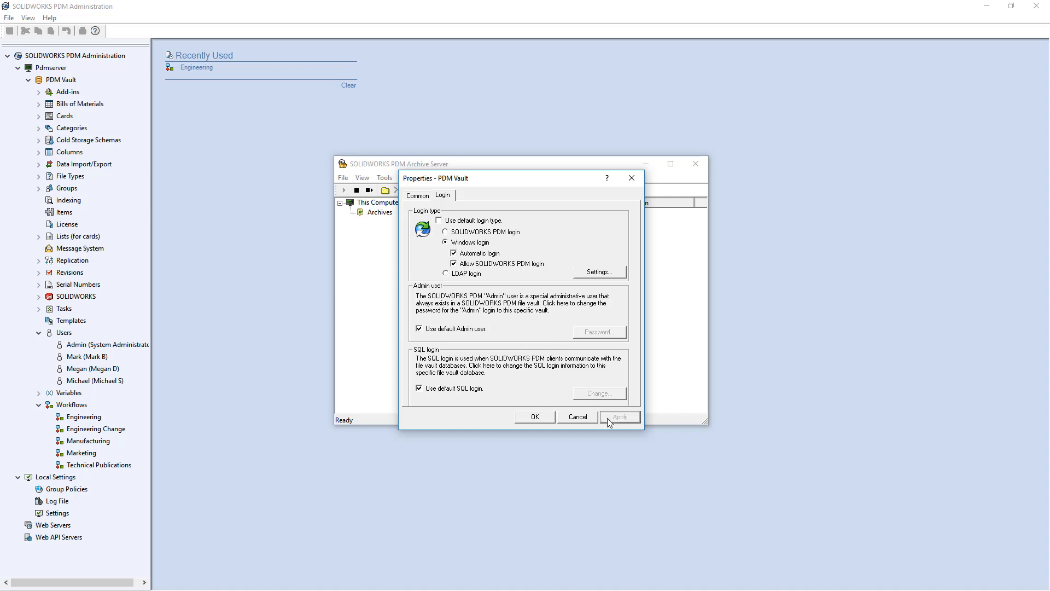
pyautogui.rightClick(65, 332)
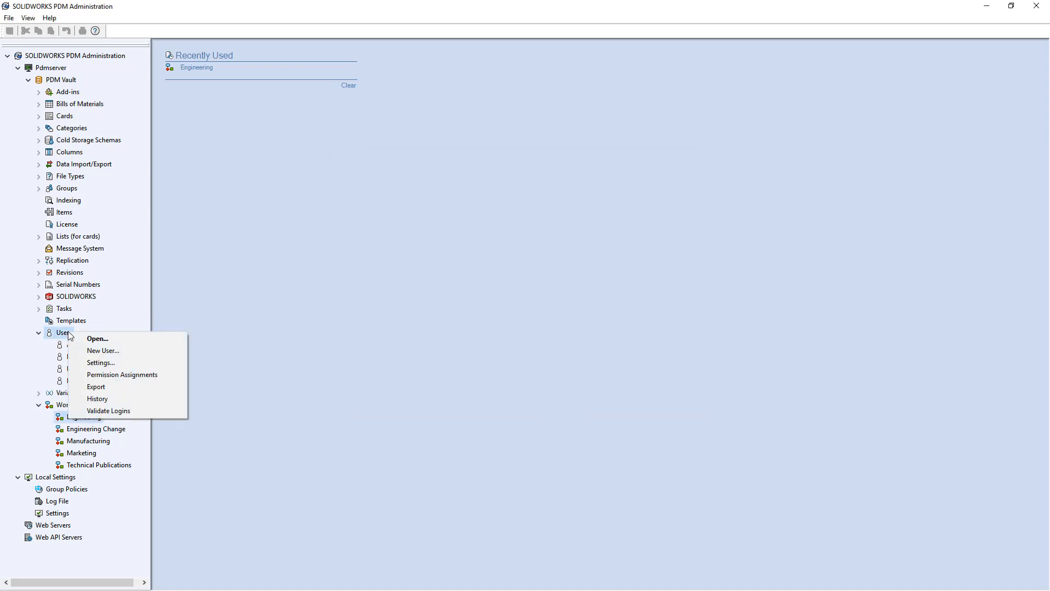
pyautogui.click(102, 350)
pyautogui.write('MFG')
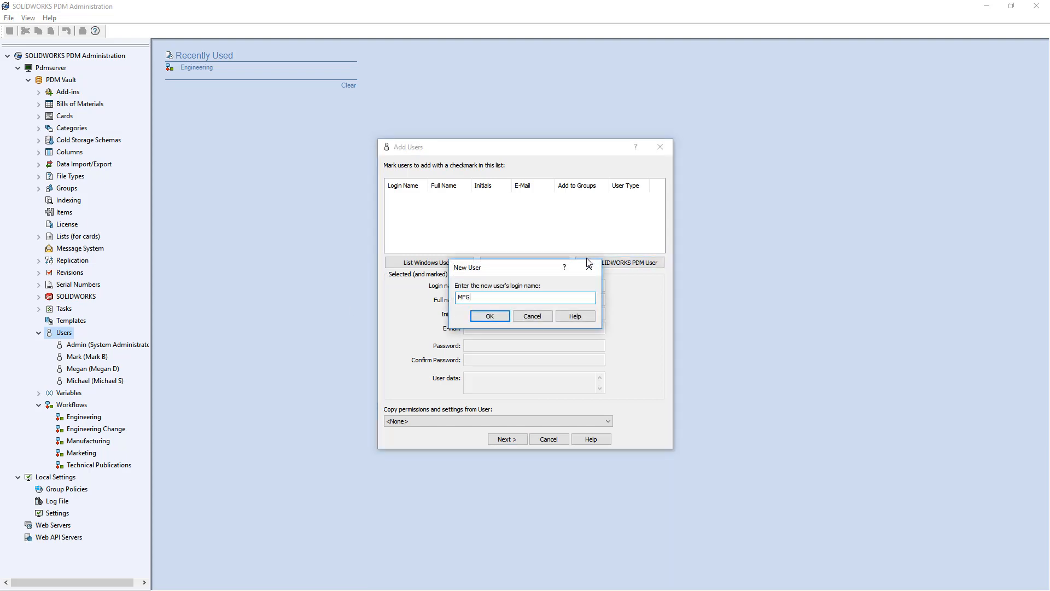
pyautogui.click(489, 316)
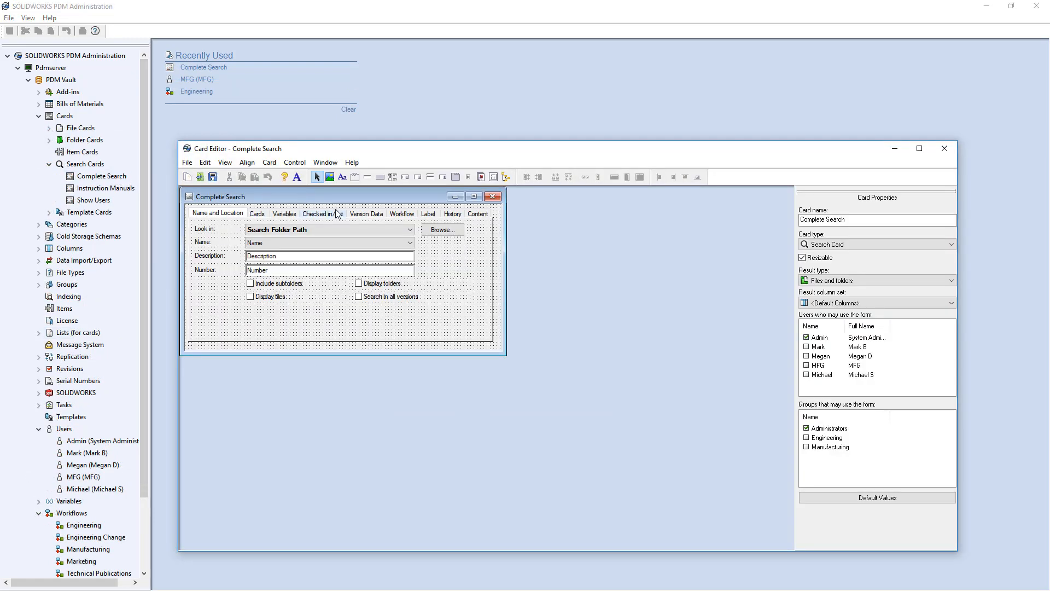
# Step: Set the Checked in/out search default to %user% and search for checked-out files
pyautogui.click(269, 162)
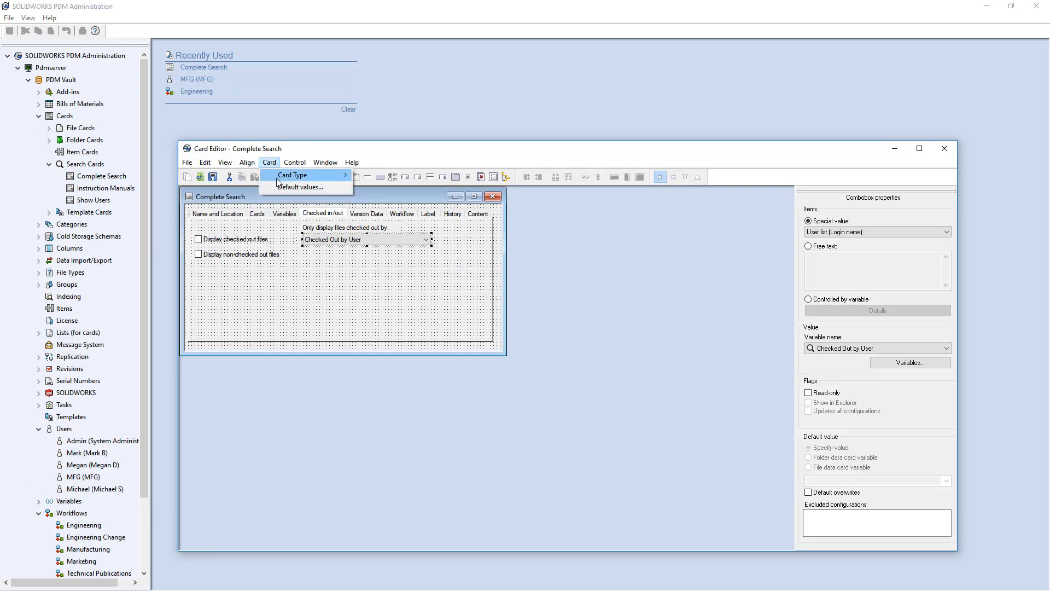
pyautogui.click(300, 187)
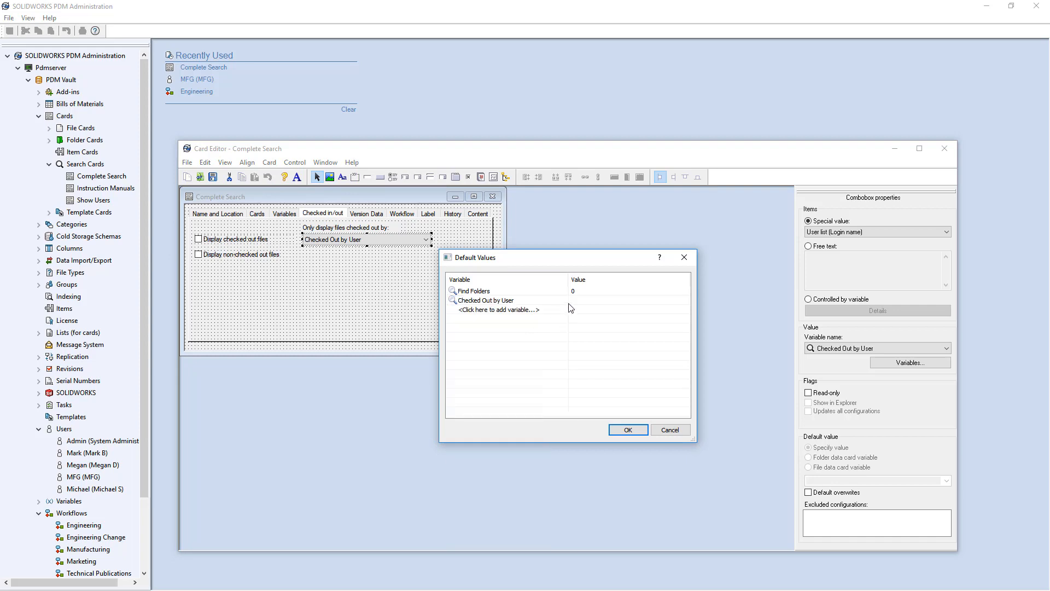
pyautogui.write('%user%')
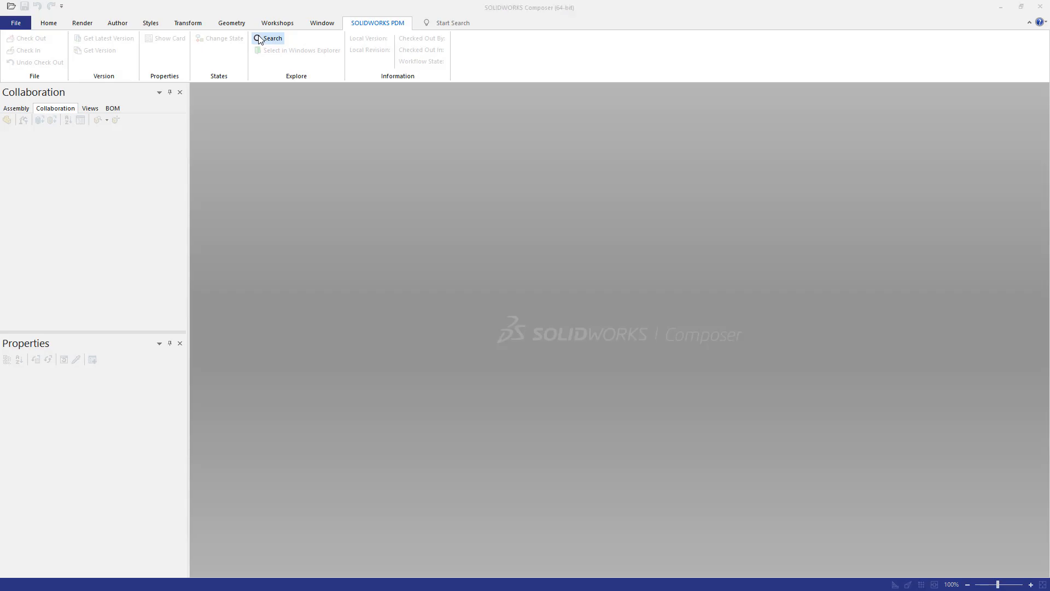
pyautogui.click(268, 38)
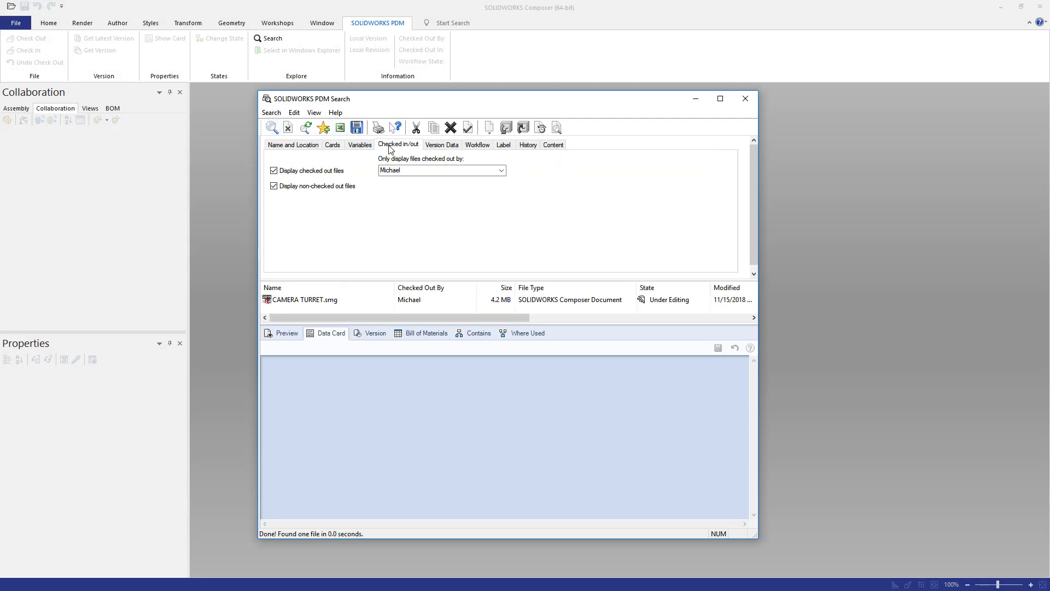
pyautogui.rightClick(300, 299)
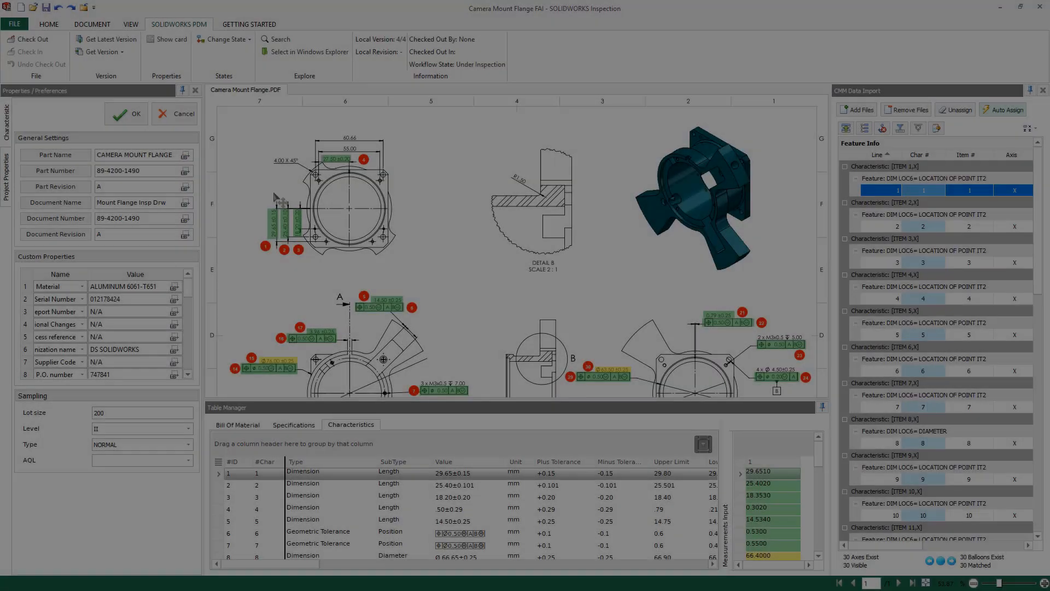
# Step: Submit Camera Mount Flange FAI for release with comment 'FAI report is attached, please review and approve.'
pyautogui.click(170, 38)
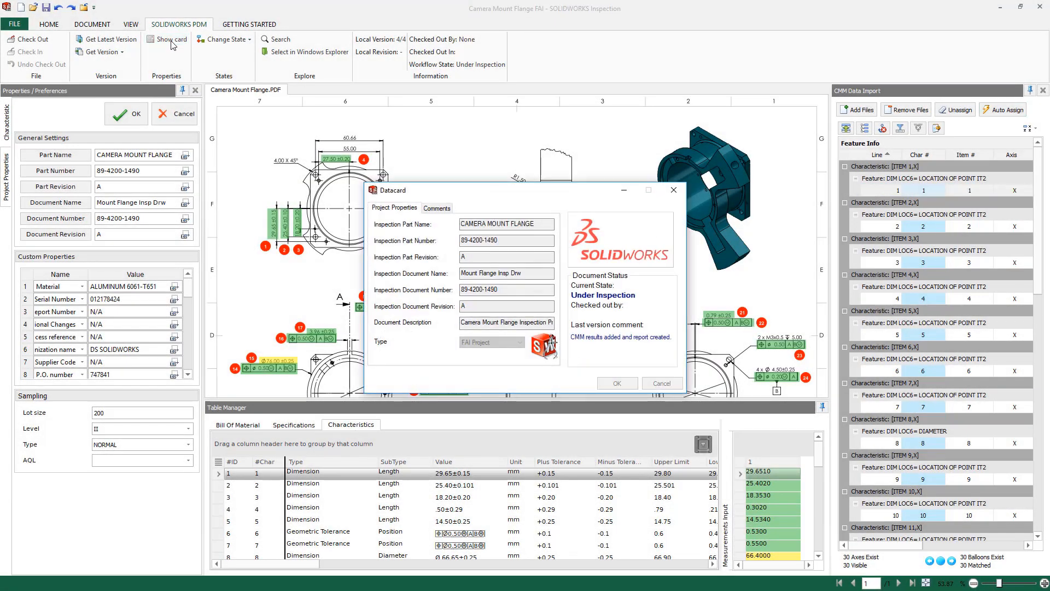
pyautogui.click(224, 39)
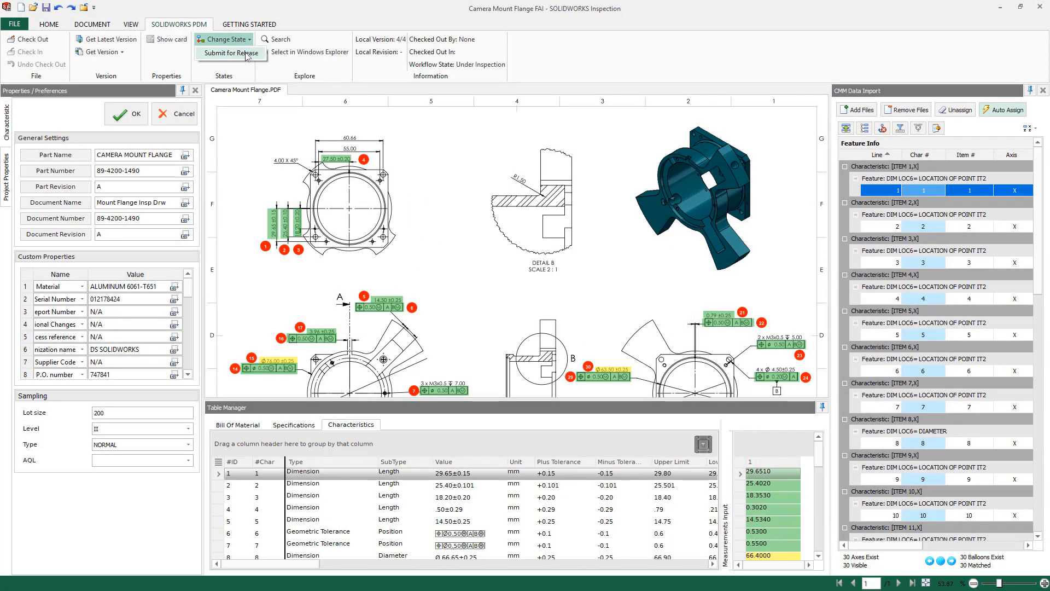
pyautogui.click(230, 53)
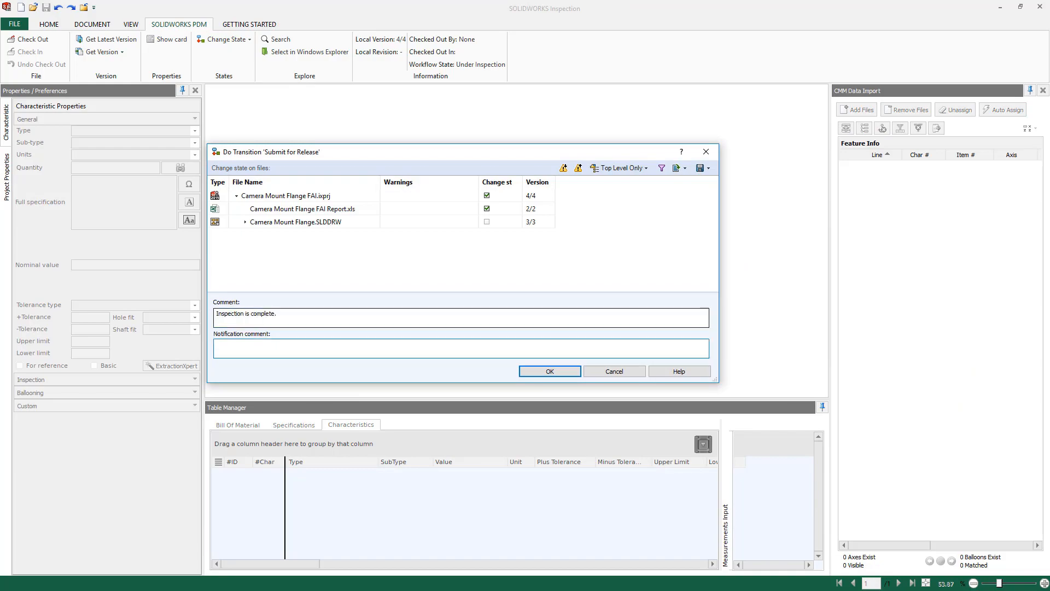
pyautogui.write('FAI report is attached, please review and approve.')
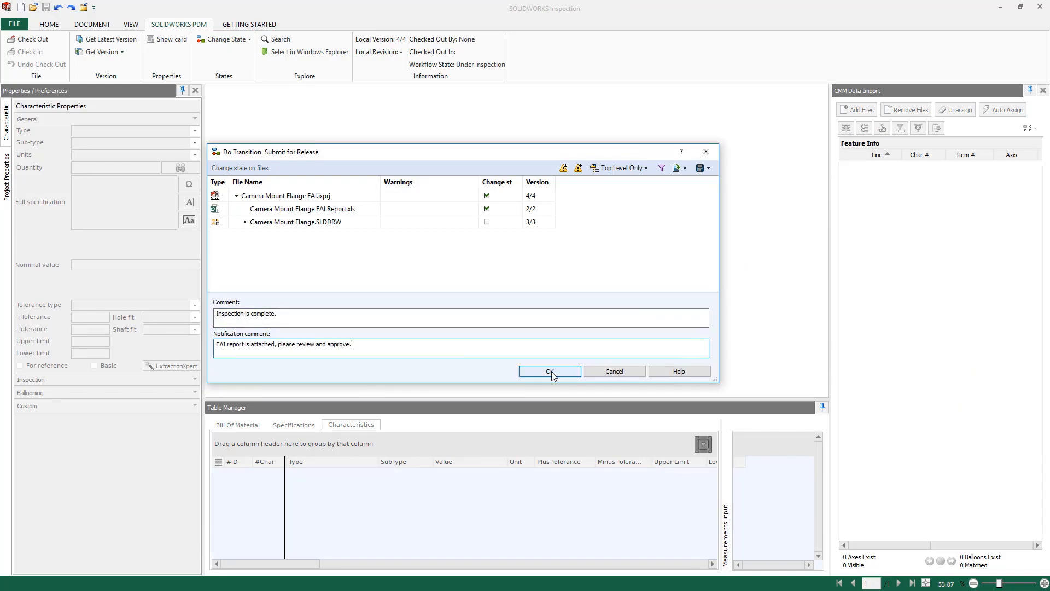
pyautogui.click(549, 371)
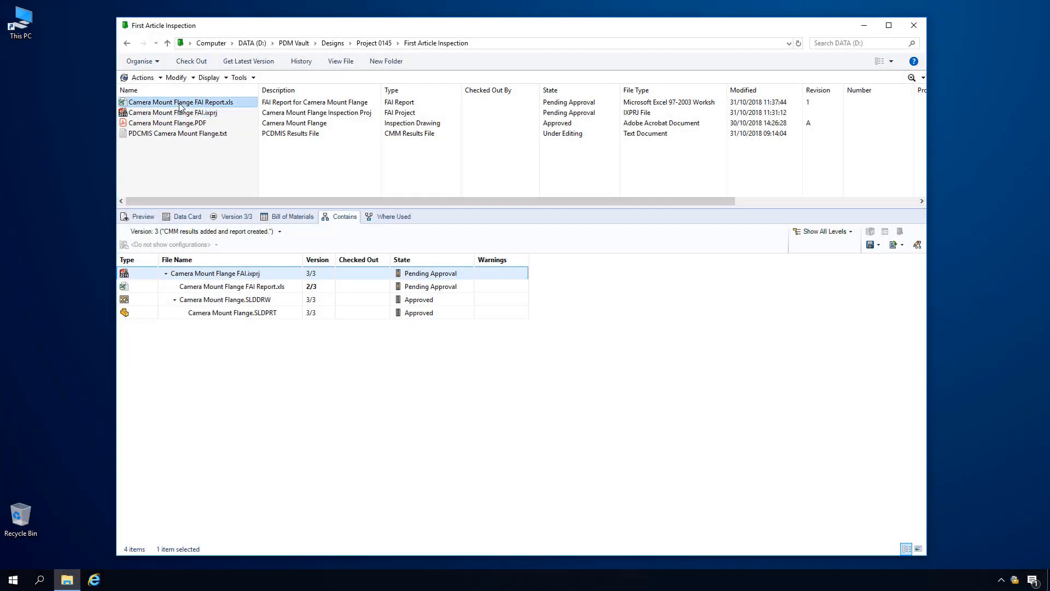
# Step: Review CAMERA TURRET.smg's Where Used, Contains and Bill of Materials tabs
pyautogui.click(143, 215)
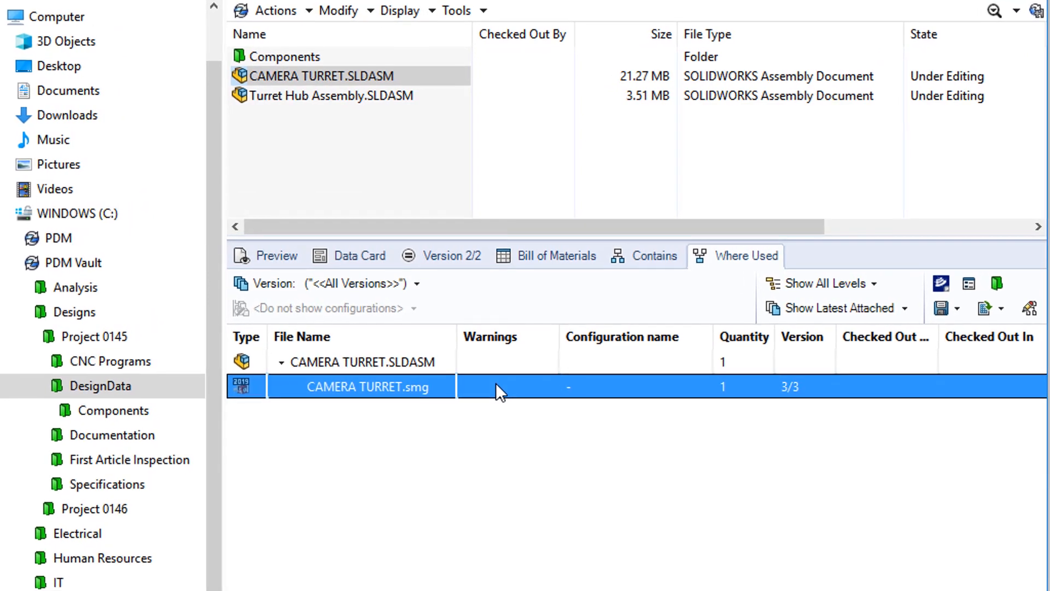
pyautogui.rightClick(360, 387)
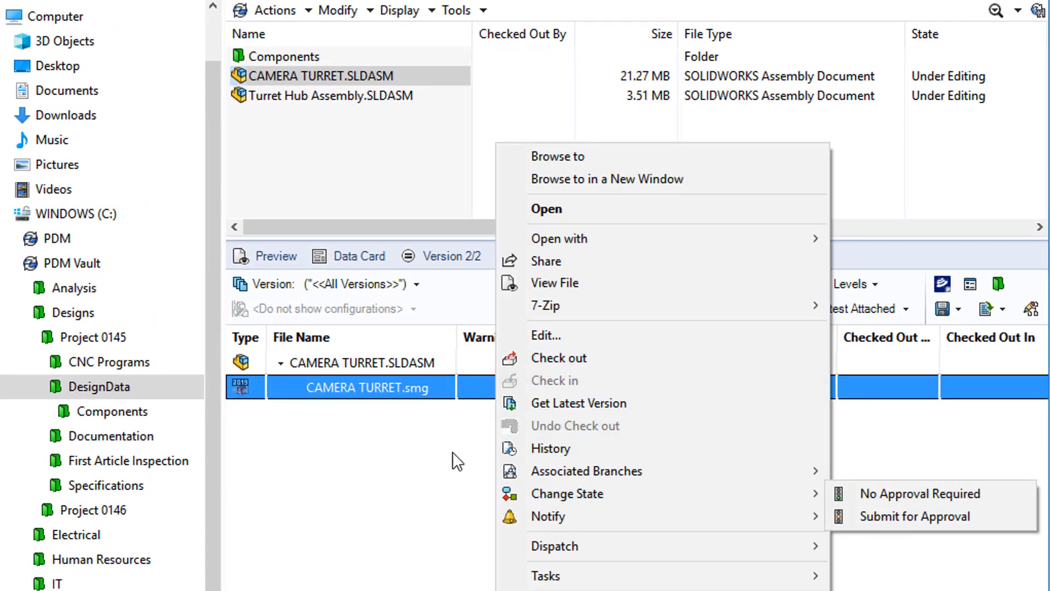
pyautogui.click(653, 256)
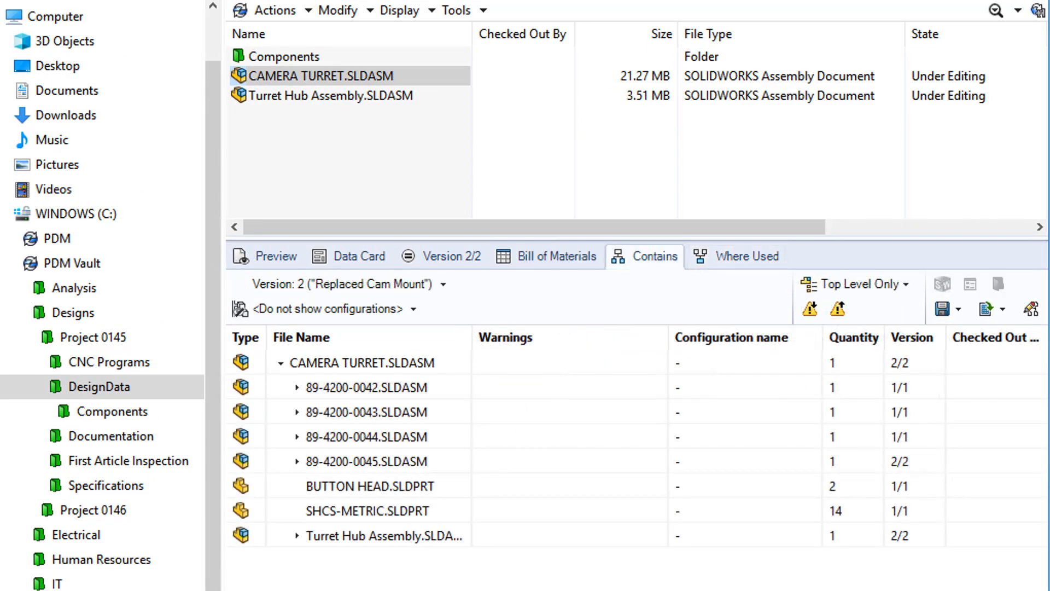
pyautogui.click(555, 256)
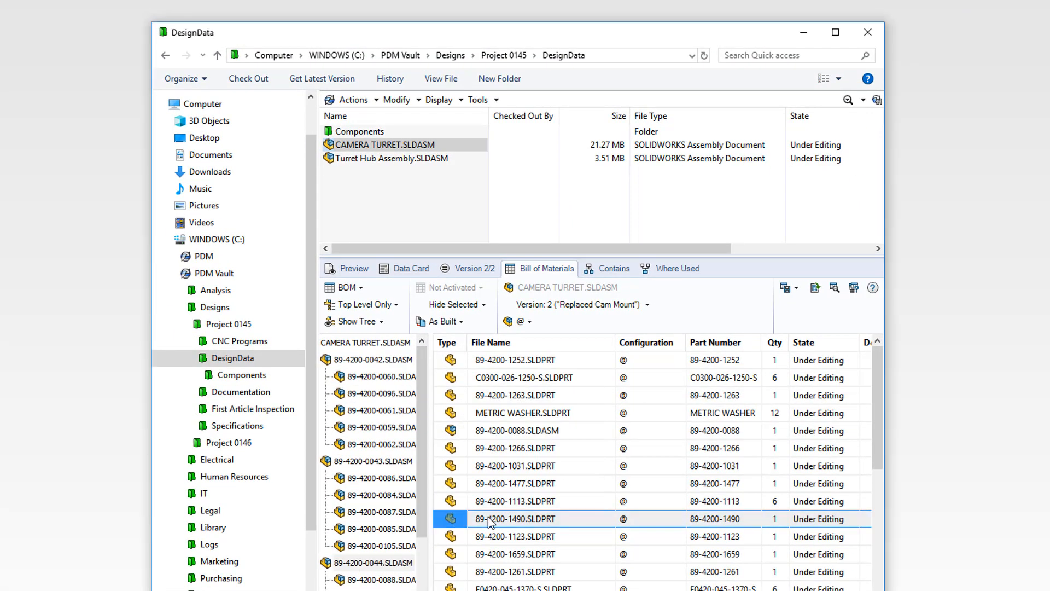
pyautogui.rightClick(515, 519)
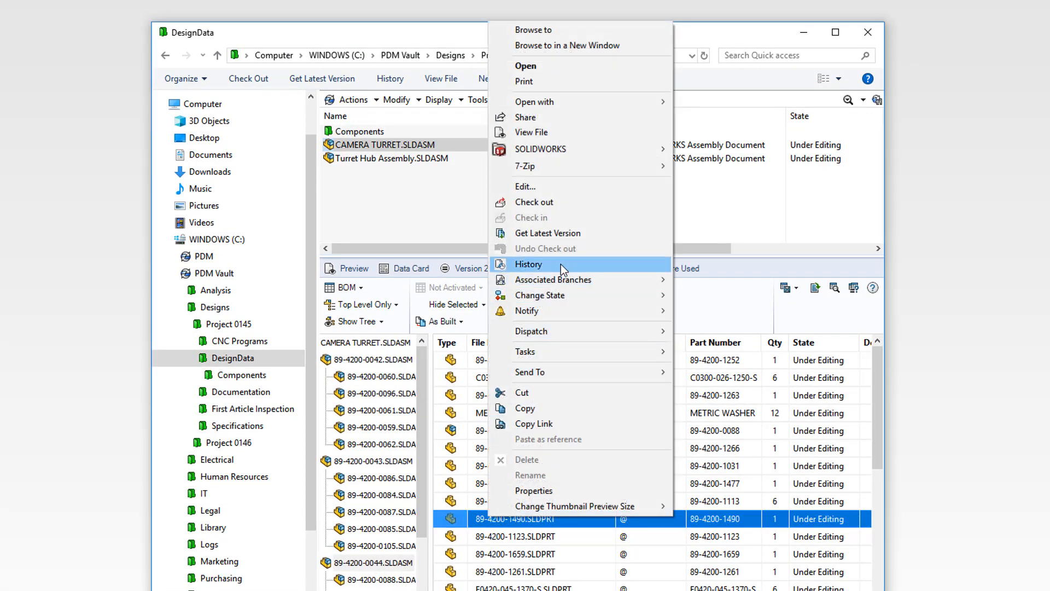
pyautogui.click(529, 263)
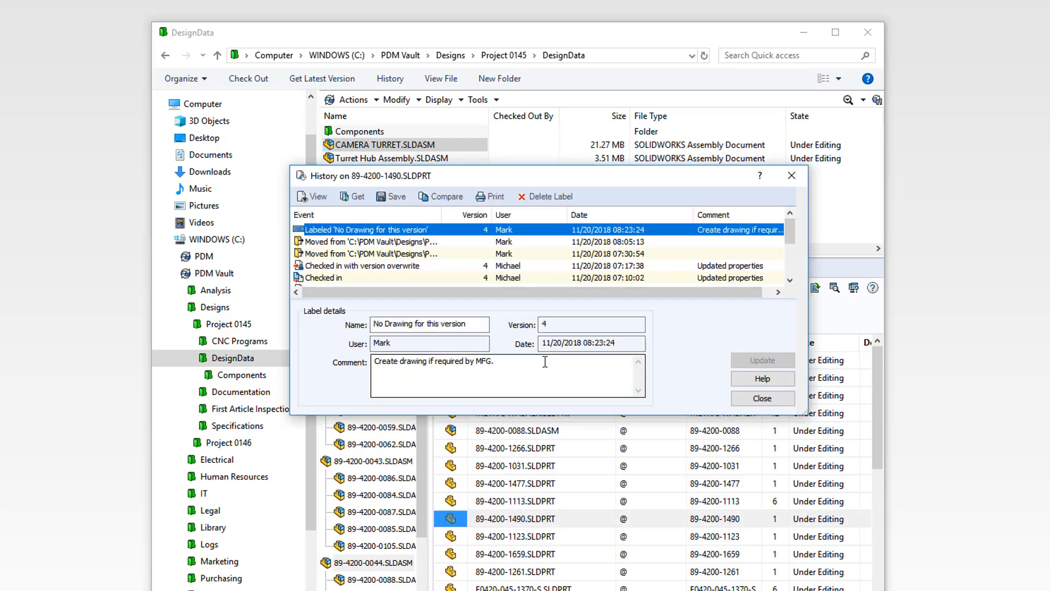
pyautogui.write('Drawing is required')
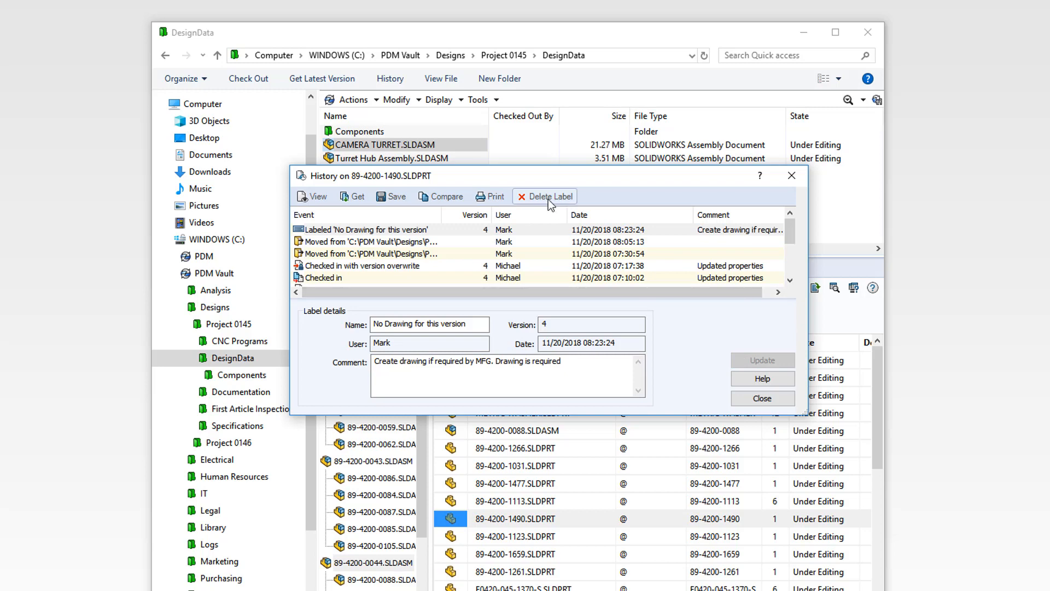
pyautogui.click(551, 196)
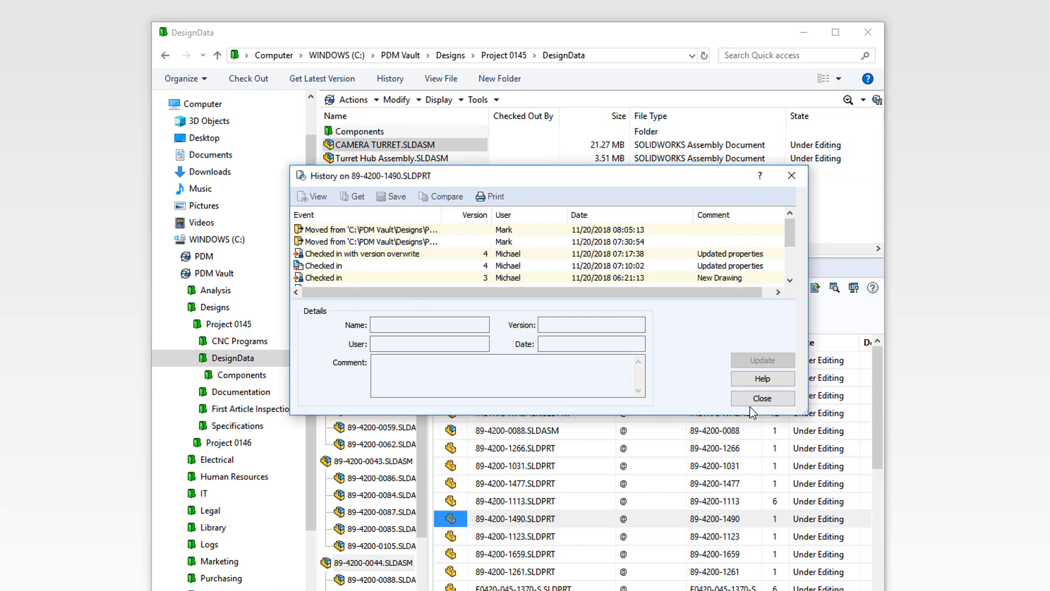
pyautogui.rightClick(515, 519)
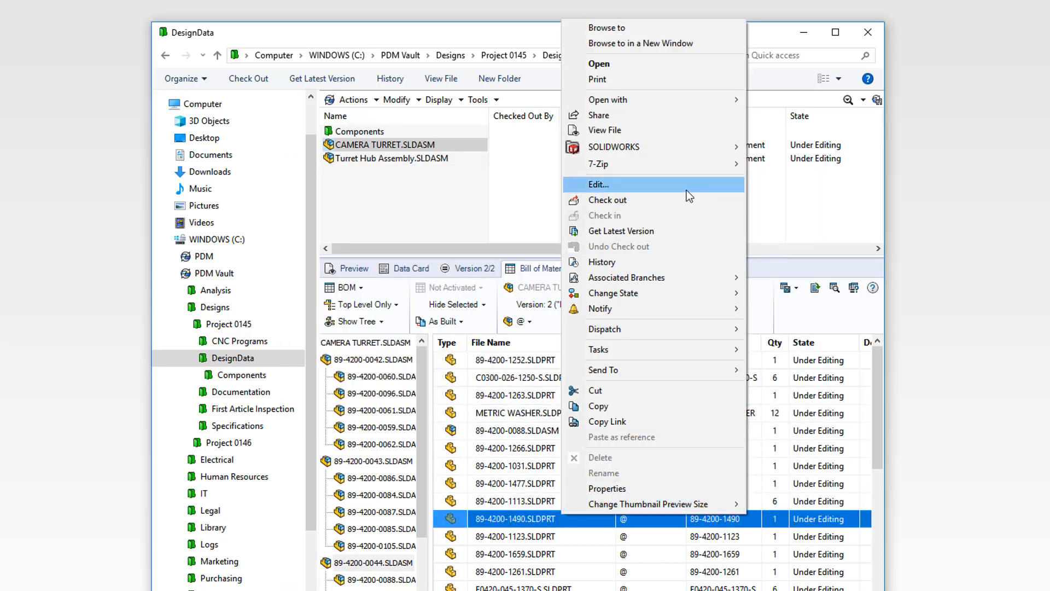
pyautogui.click(598, 184)
pyautogui.write('S')
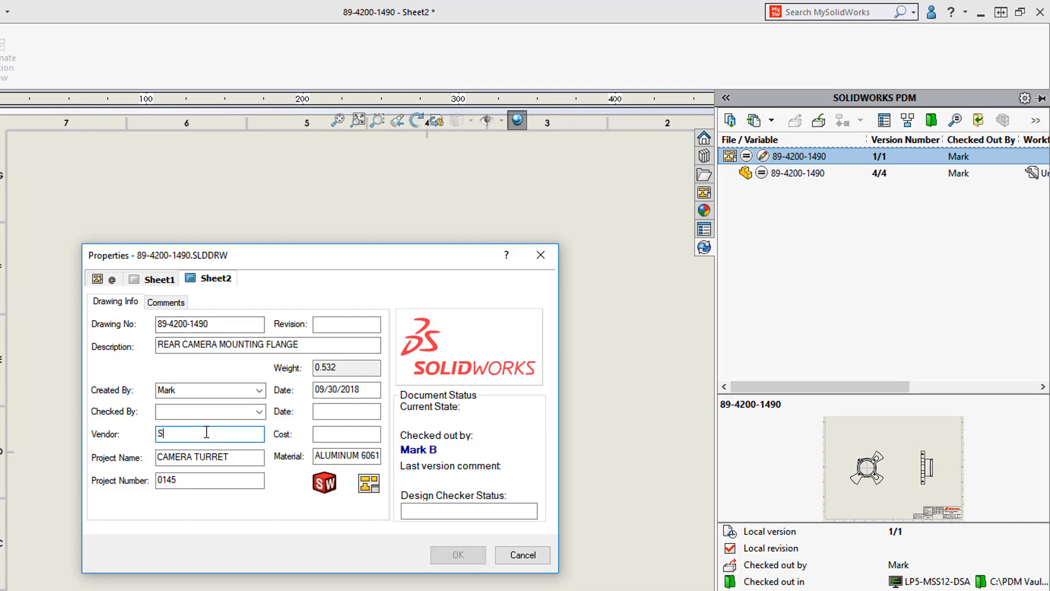
pyautogui.write('HOP1')
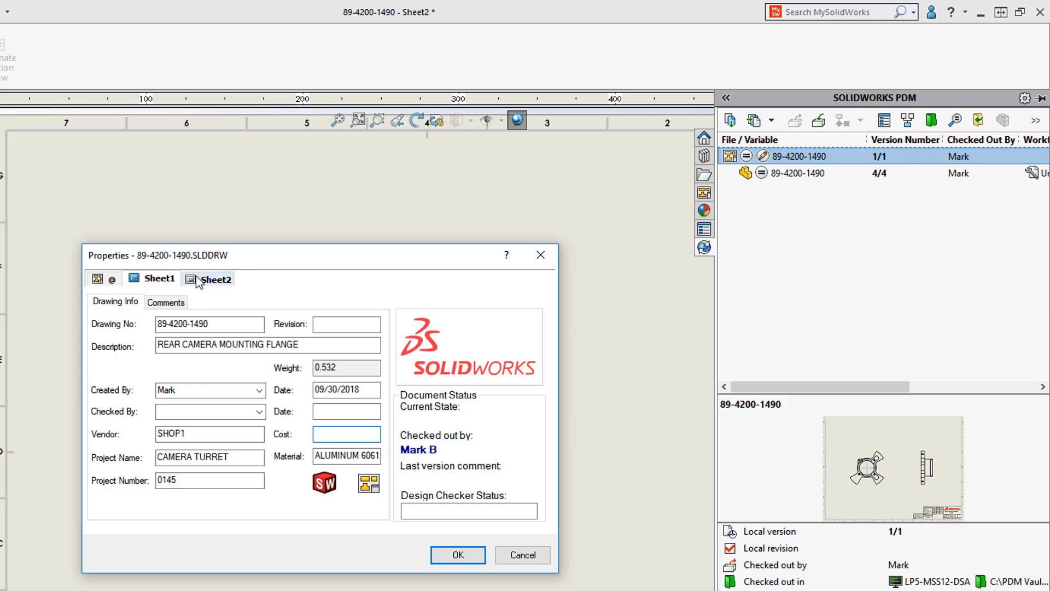
pyautogui.click(457, 554)
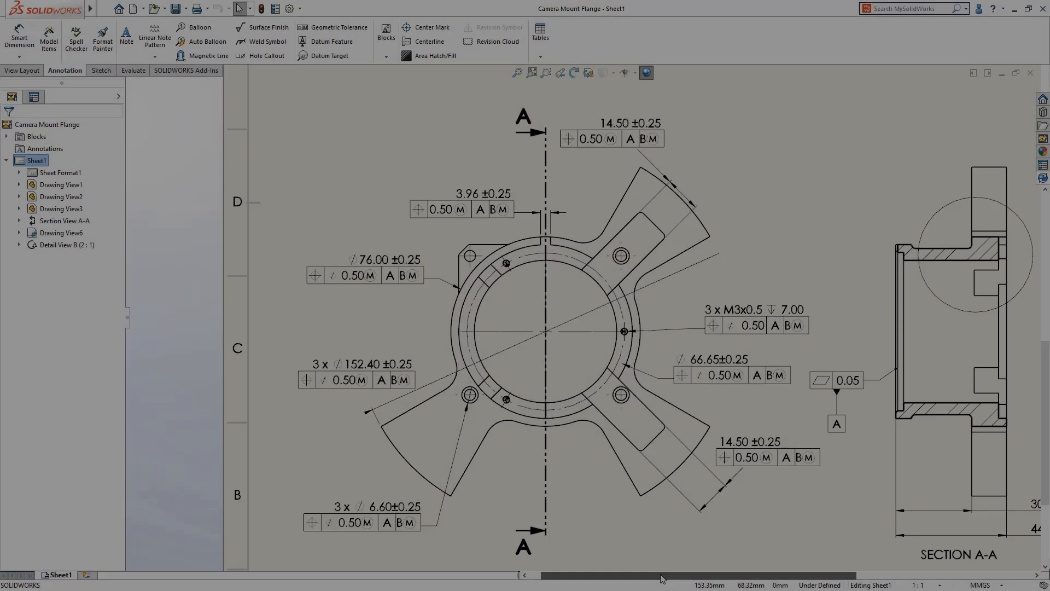